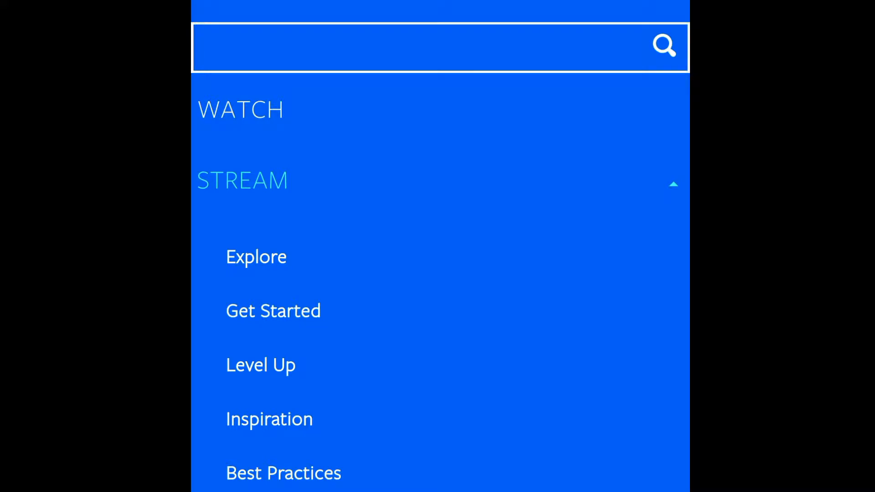
Scroll down through the streaming setup guide toward the scene-creation options
{"action": "scroll", "scroll_direction": "down", "scroll_amount": 3}
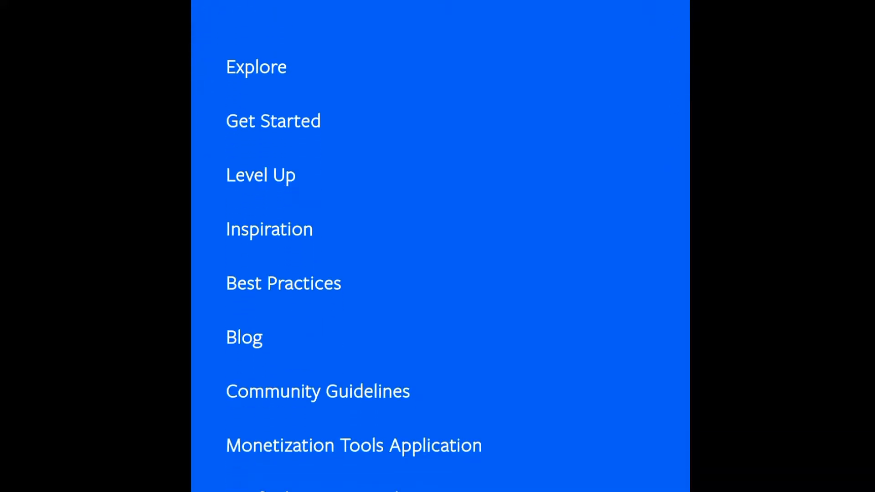
{"action": "scroll", "scroll_direction": "down", "scroll_amount": 3}
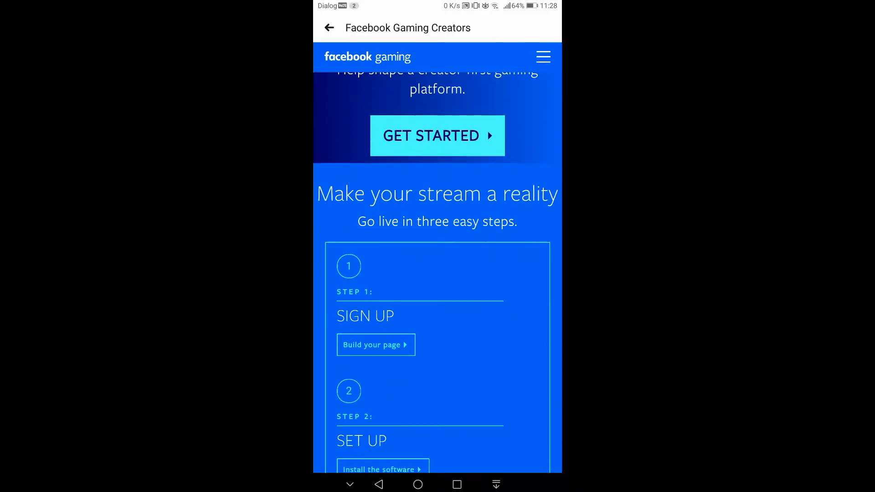
{"action": "scroll", "scroll_direction": "down", "scroll_amount": 3}
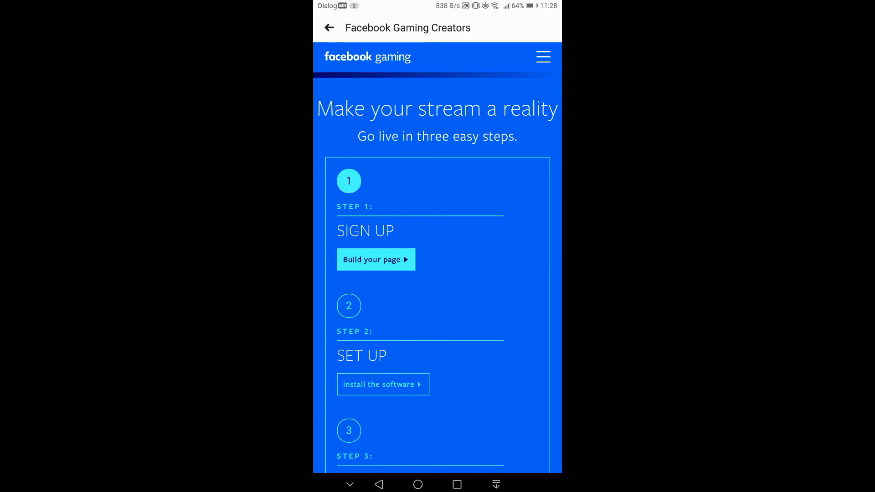
{"action": "scroll", "scroll_direction": "down", "scroll_amount": 3}
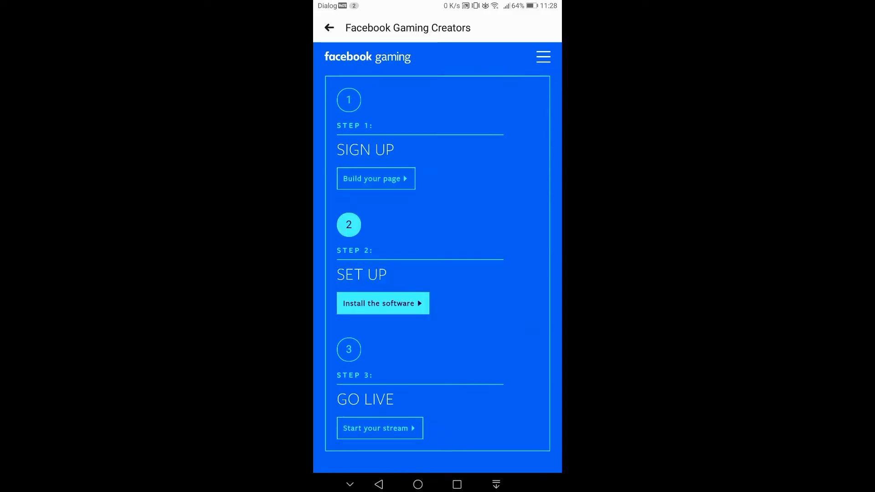
{"action": "scroll", "scroll_direction": "down", "scroll_amount": 3}
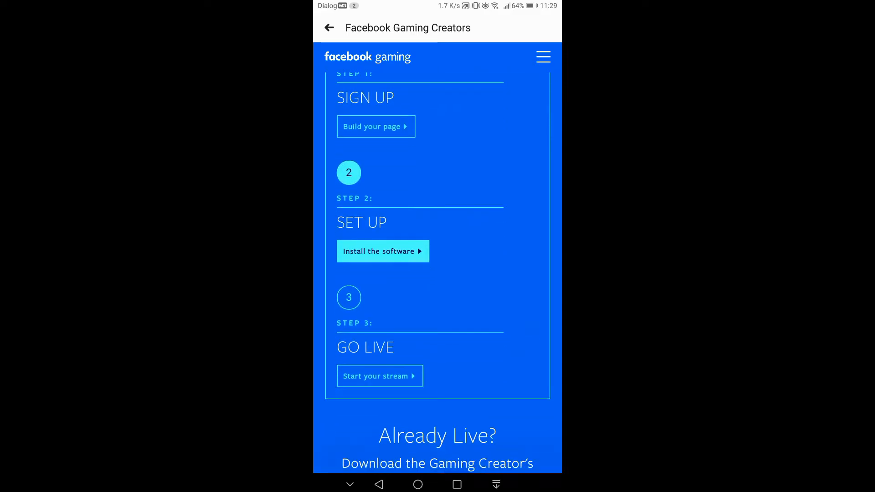
{"action": "scroll", "scroll_direction": "down", "scroll_amount": 3}
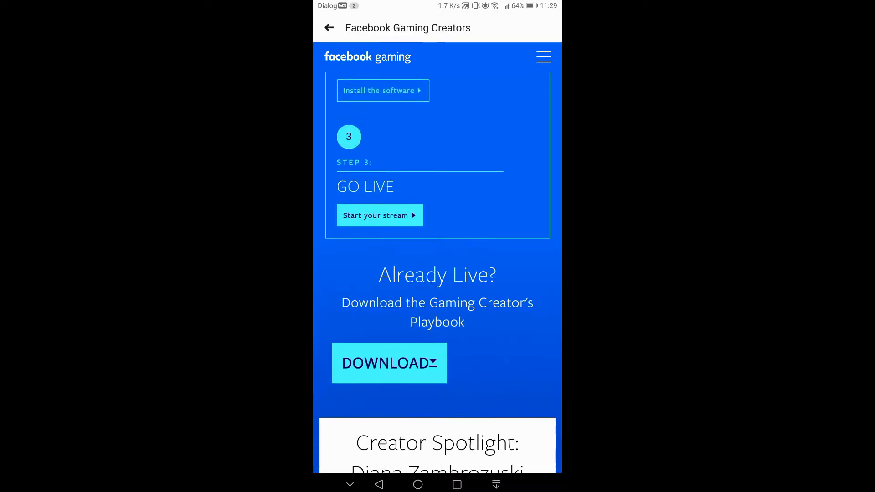
{"action": "scroll", "scroll_direction": "down", "scroll_amount": 3}
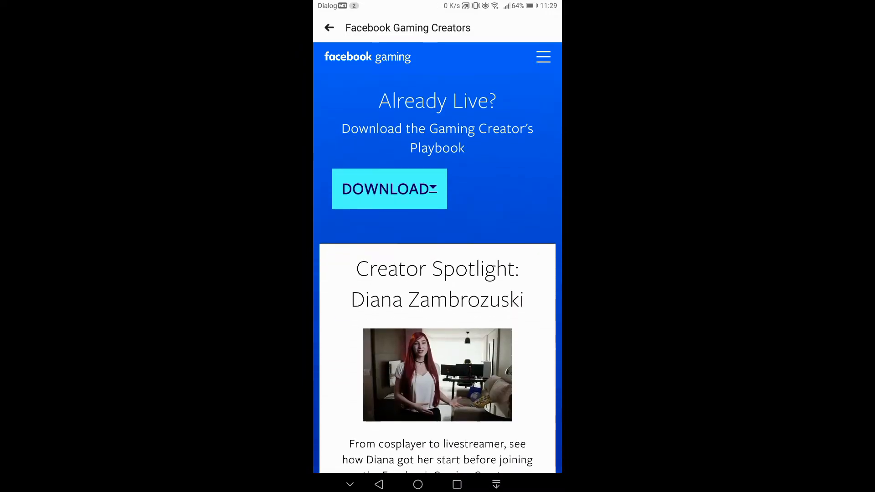
{"action": "scroll", "scroll_direction": "down", "scroll_amount": 3}
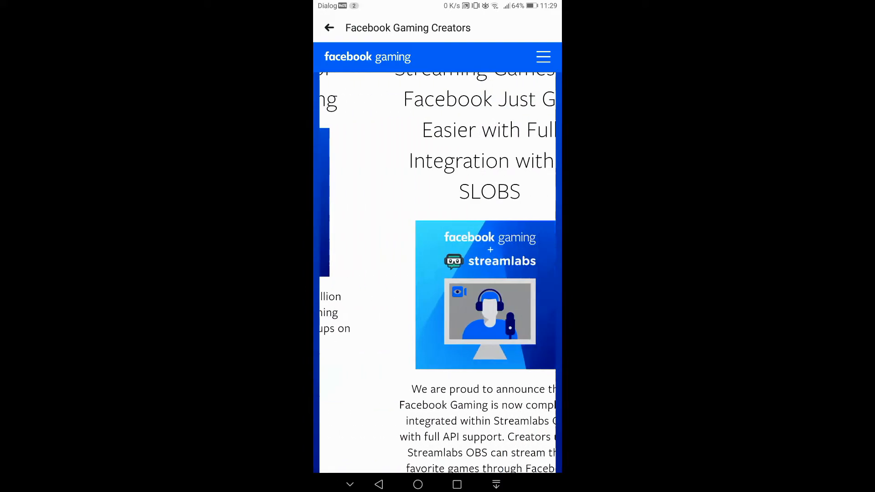
{"action": "scroll", "scroll_direction": "down", "scroll_amount": 3}
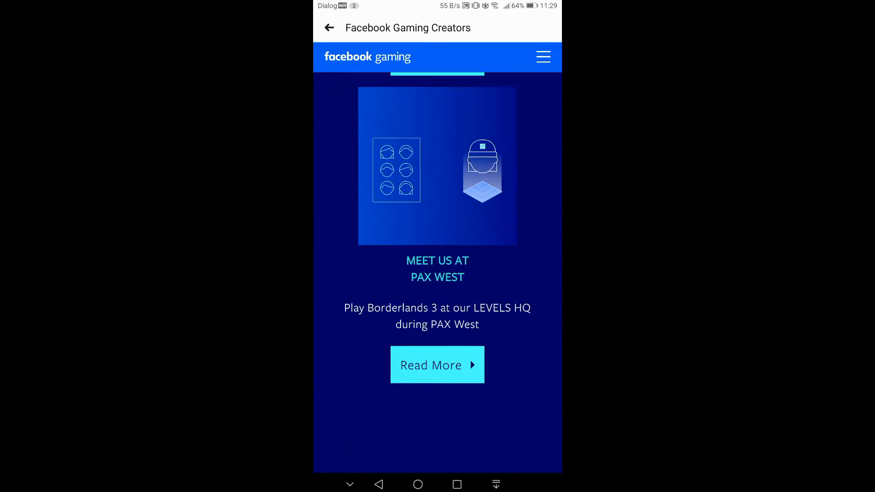
{"action": "scroll", "scroll_direction": "down", "scroll_amount": 3}
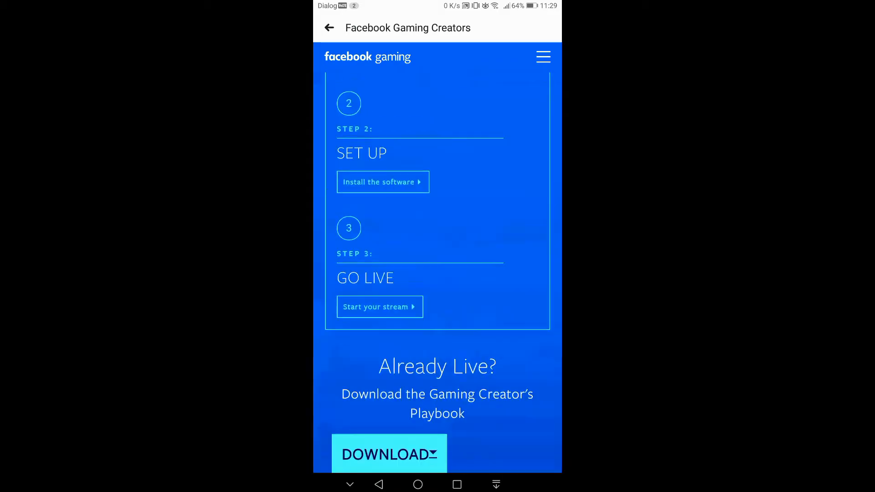
{"action": "scroll", "scroll_direction": "up", "scroll_amount": 3}
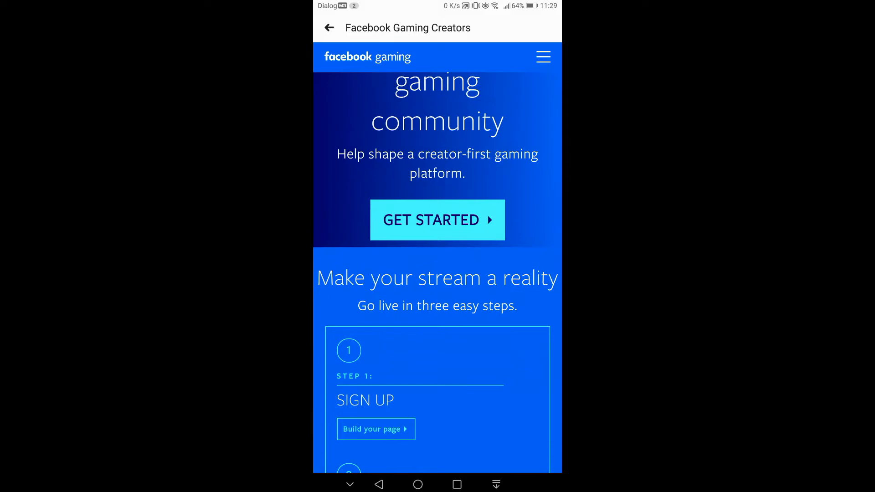
{"action": "scroll", "scroll_direction": "down", "scroll_amount": 3}
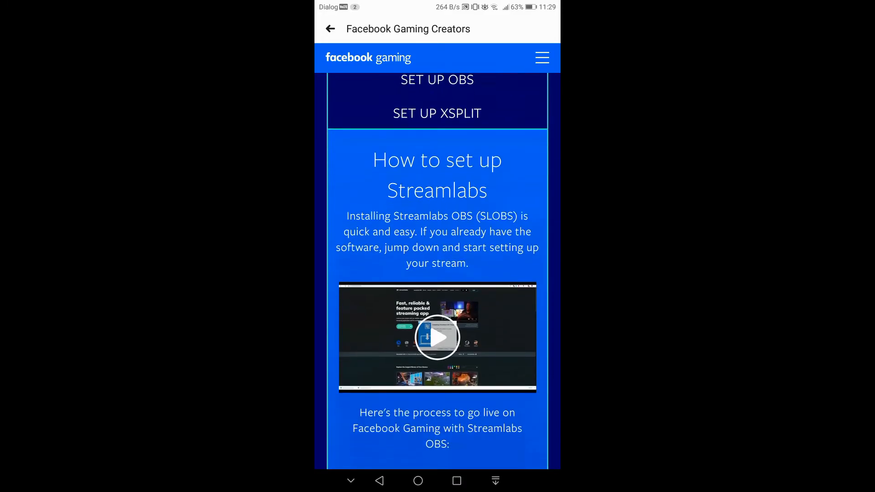
{"action": "scroll", "scroll_direction": "down", "scroll_amount": 3}
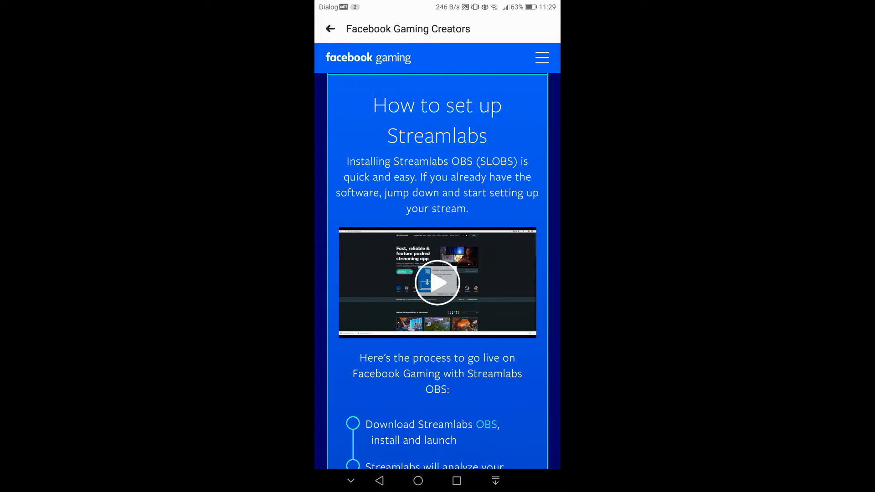
Expand the 'Create a scene with XSplit' instructions and continue to the Monetization Tool Application page
{"action": "scroll", "scroll_direction": "down", "scroll_amount": 3}
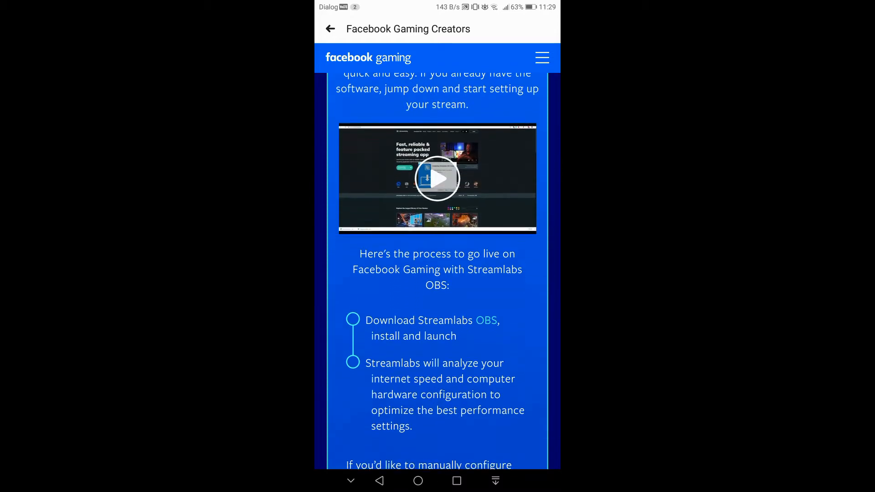
{"action": "scroll", "scroll_direction": "down", "scroll_amount": 3}
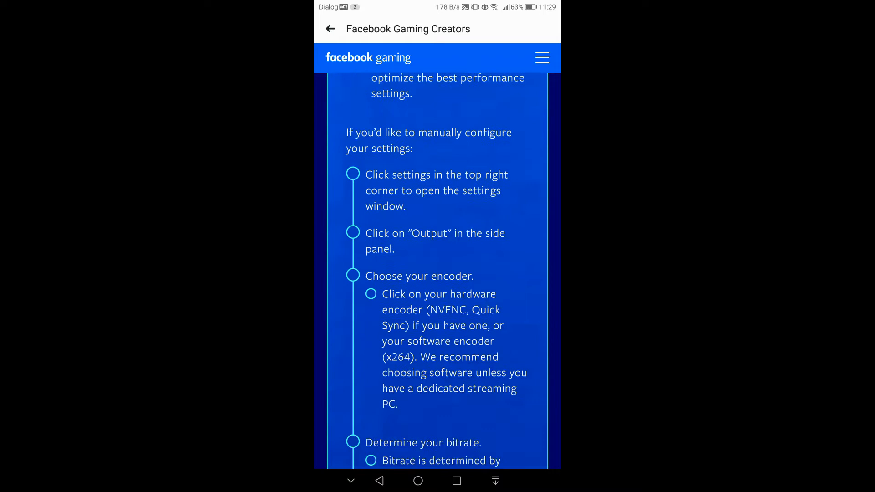
{"action": "scroll", "scroll_direction": "down", "scroll_amount": 3}
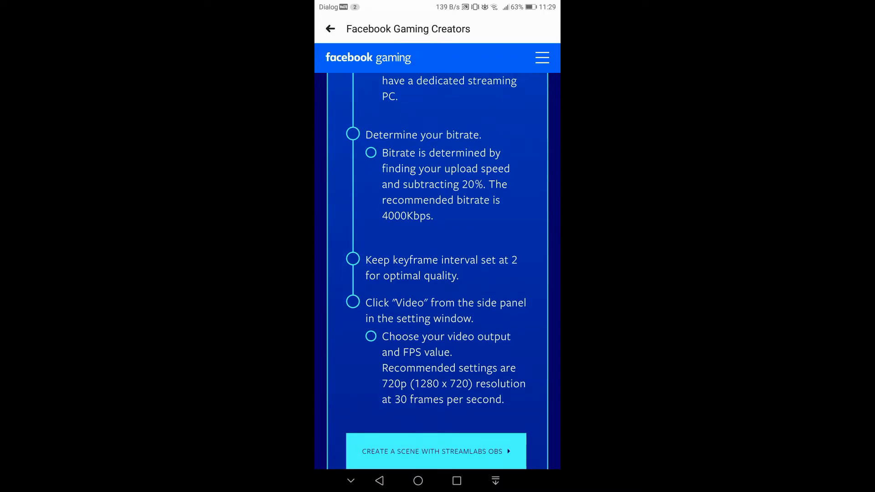
{"action": "scroll", "scroll_direction": "down", "scroll_amount": 3}
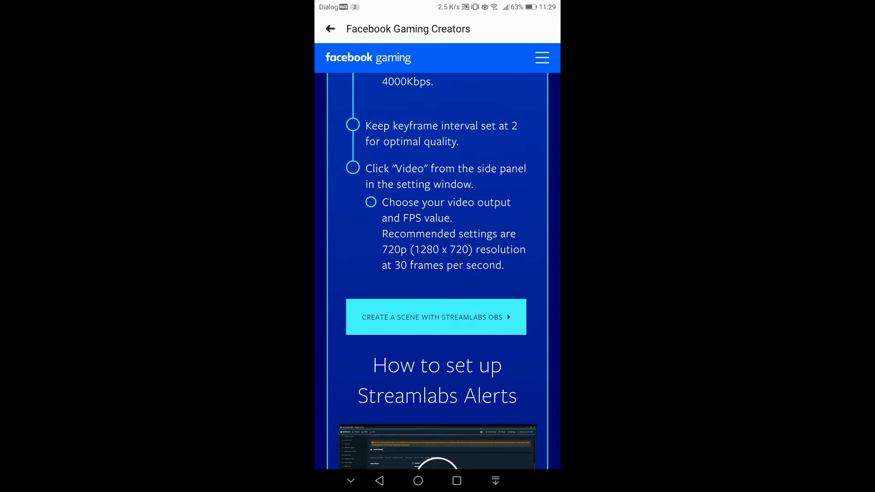
{"action": "scroll", "scroll_direction": "down", "scroll_amount": 3}
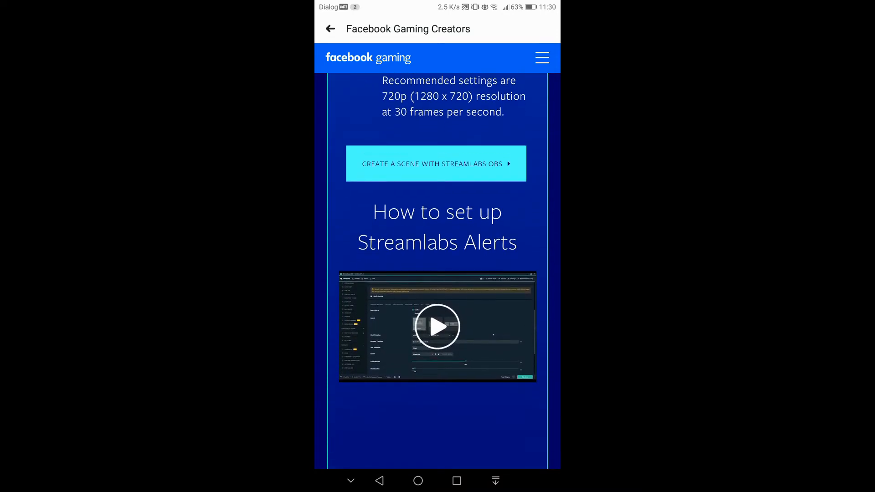
{"action": "scroll", "scroll_direction": "down", "scroll_amount": 3}
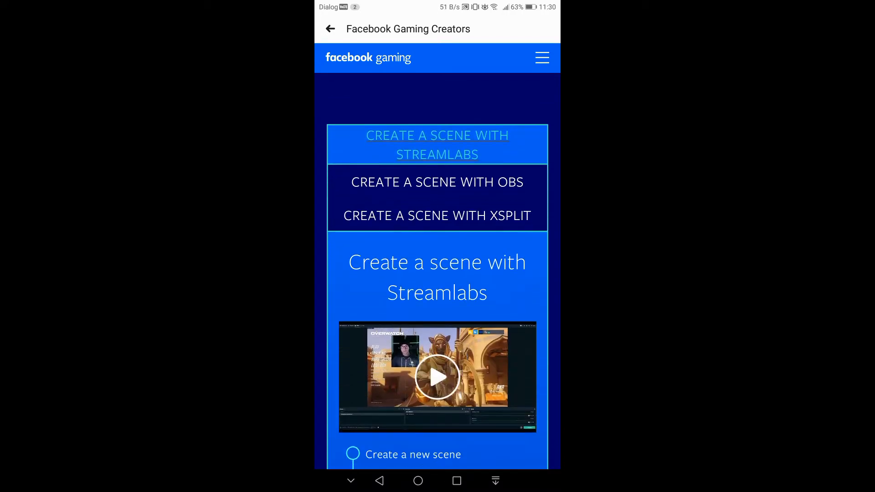
{"action": "scroll", "scroll_direction": "down", "scroll_amount": 3}
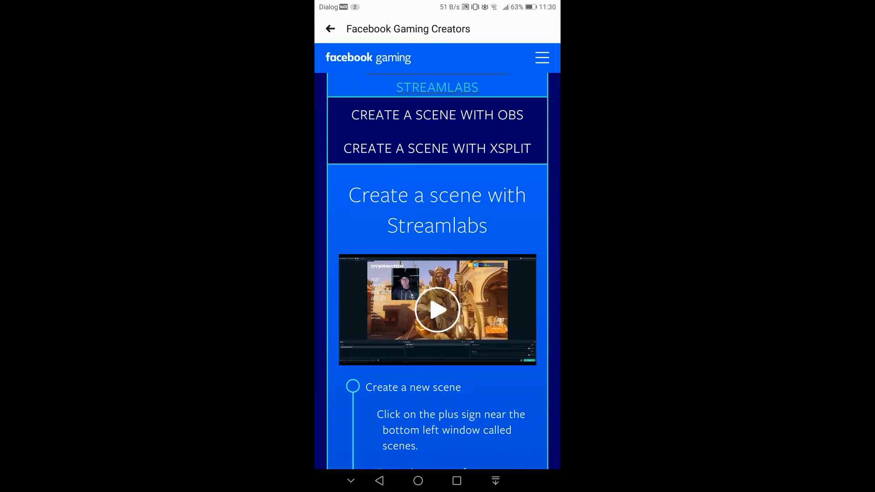
{"action": "scroll", "scroll_direction": "down", "scroll_amount": 3}
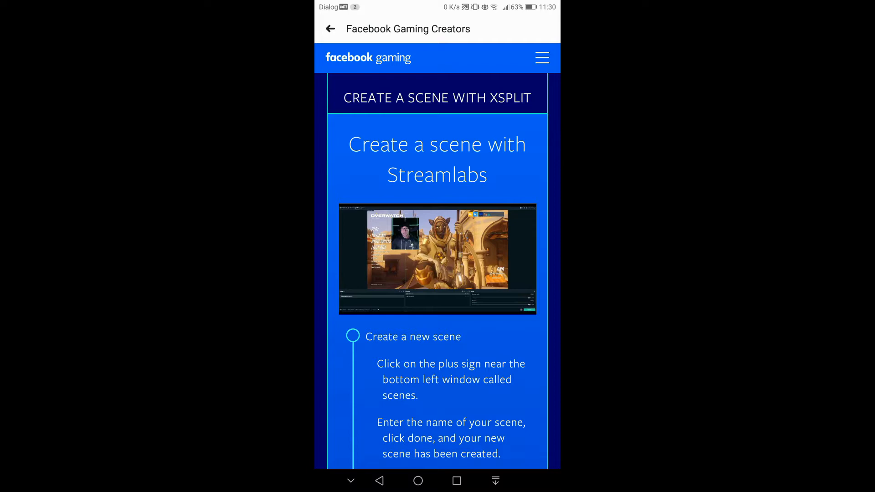
{"action": "left_click", "coordinate": [436, 258]}
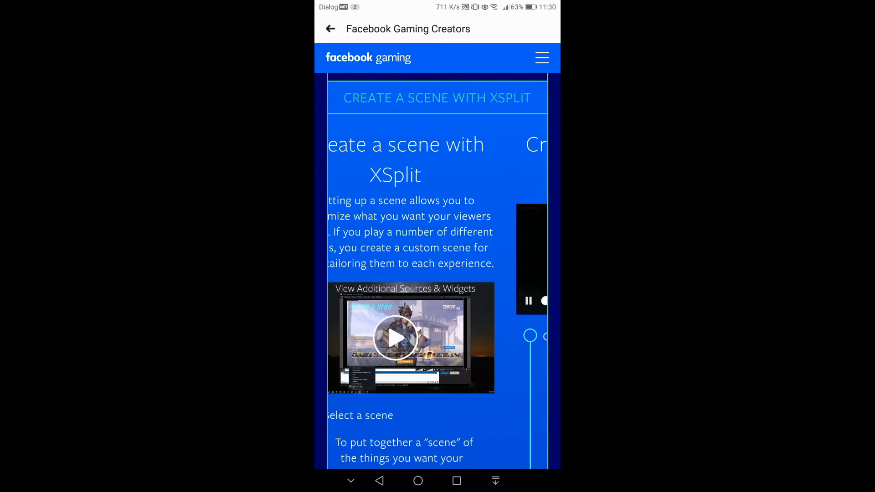
{"action": "scroll", "scroll_direction": "down", "scroll_amount": 3}
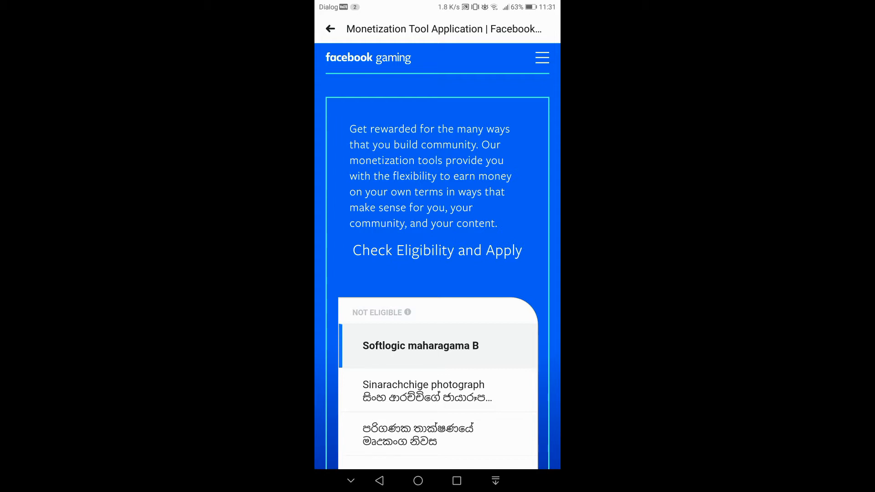
Scroll past the Requirements text to the SLHooman page's progress: followers 14%, engagement 37%
{"action": "scroll", "scroll_direction": "down", "scroll_amount": 3}
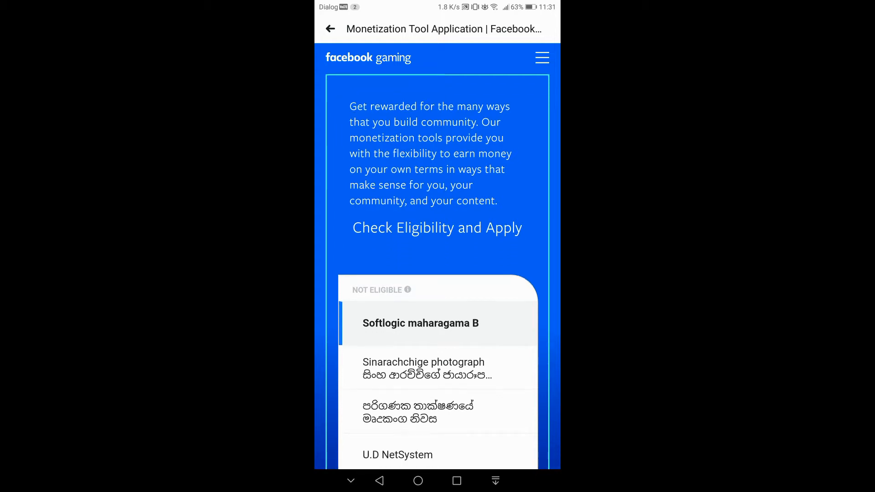
{"action": "scroll", "scroll_direction": "down", "scroll_amount": 3}
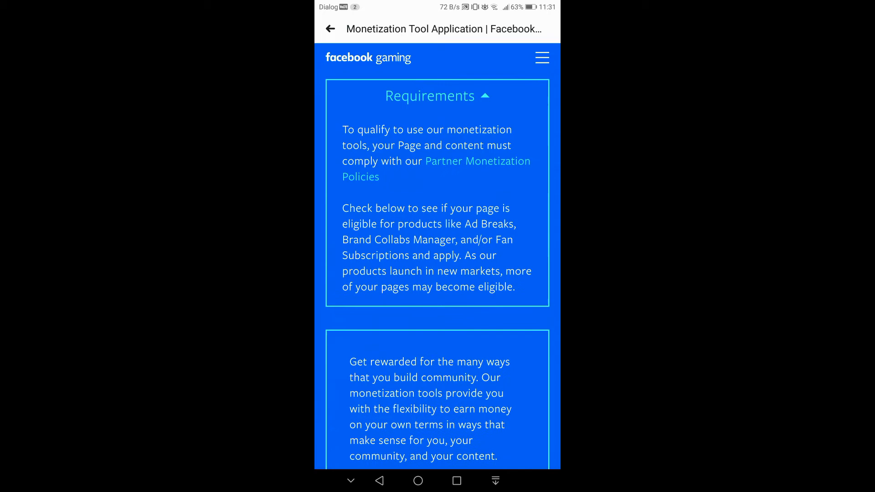
{"action": "scroll", "scroll_direction": "down", "scroll_amount": 3}
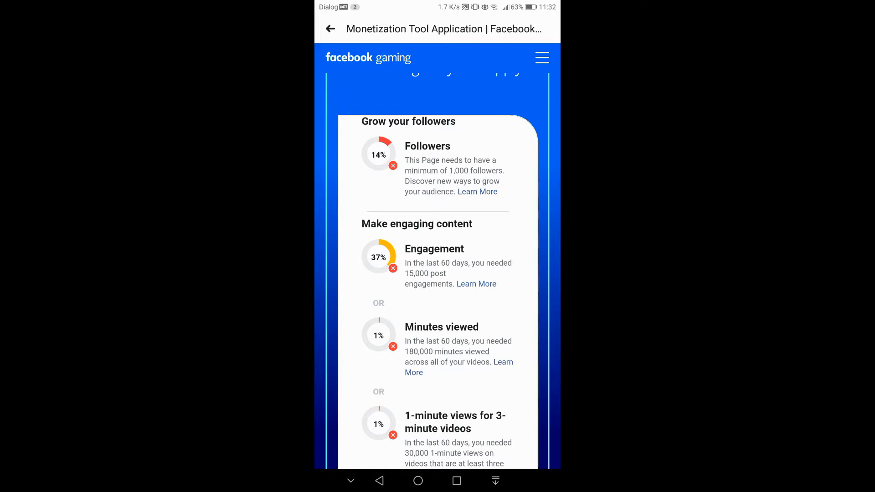
{"action": "scroll", "scroll_direction": "down", "scroll_amount": 3}
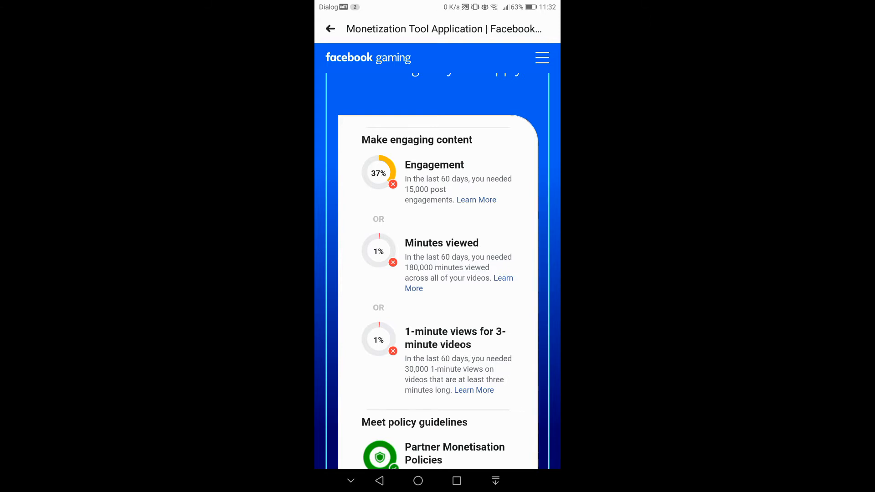
{"action": "scroll", "scroll_direction": "down", "scroll_amount": 3}
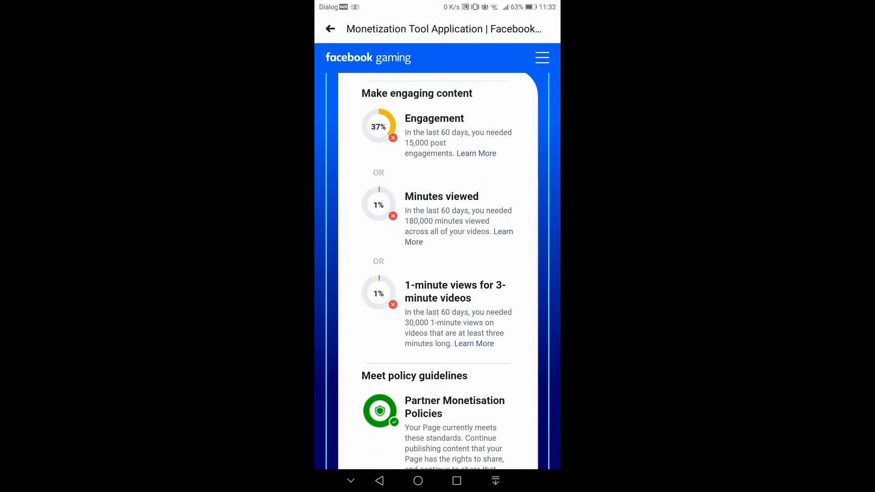
{"action": "scroll", "scroll_direction": "down", "scroll_amount": 3}
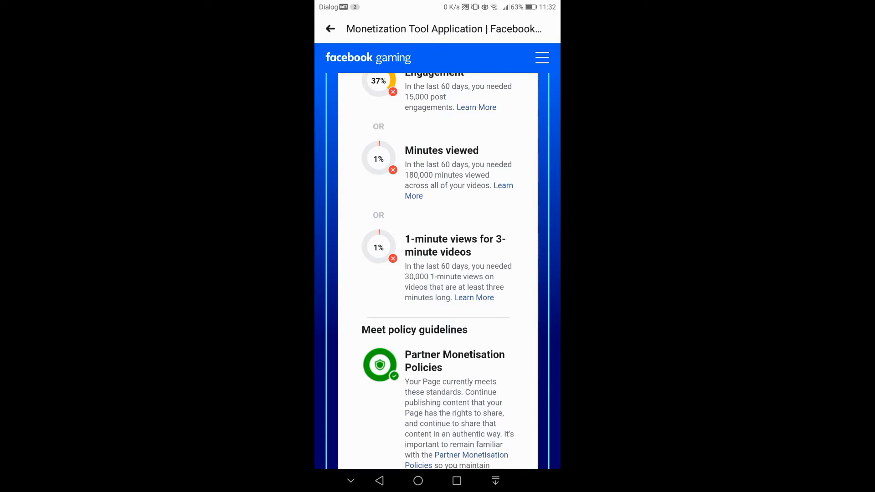
{"action": "scroll", "scroll_direction": "down", "scroll_amount": 3}
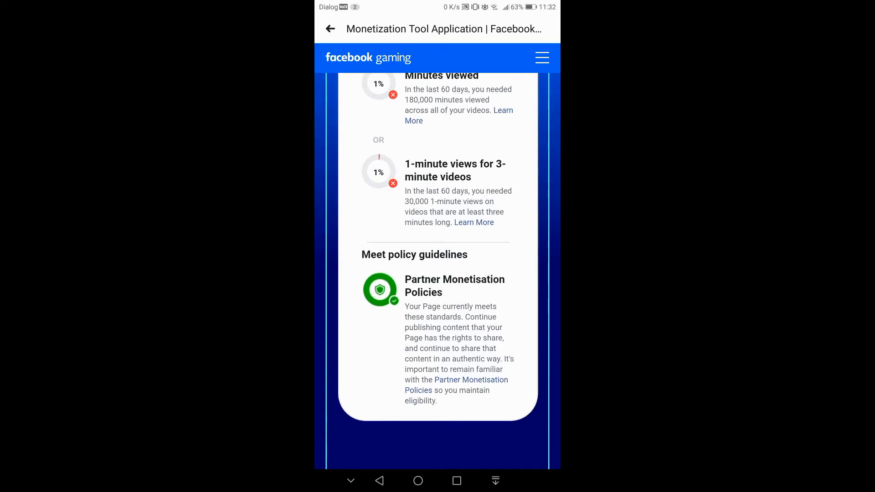
{"action": "scroll", "scroll_direction": "up", "scroll_amount": 3}
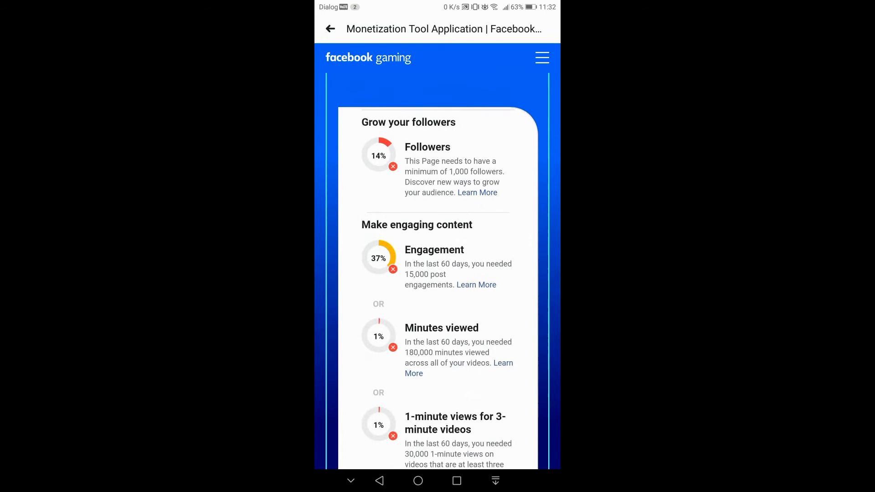
{"action": "scroll", "scroll_direction": "down", "scroll_amount": 3}
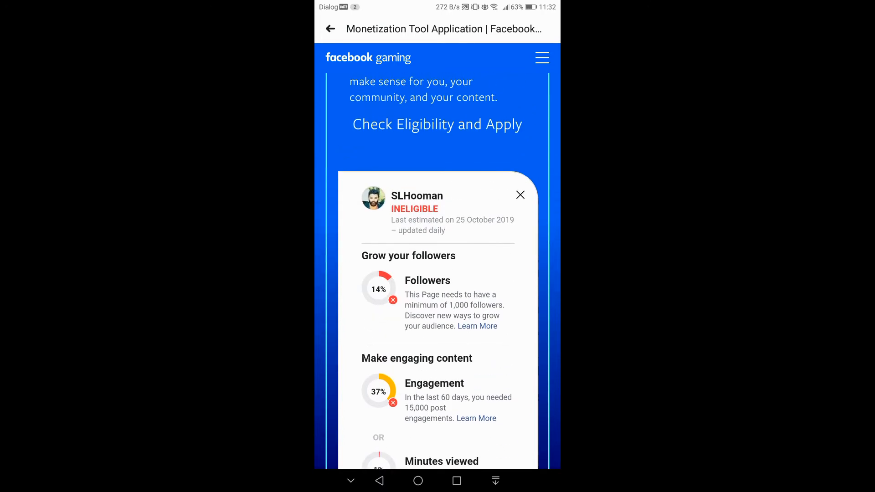
{"action": "scroll", "scroll_direction": "down", "scroll_amount": 3}
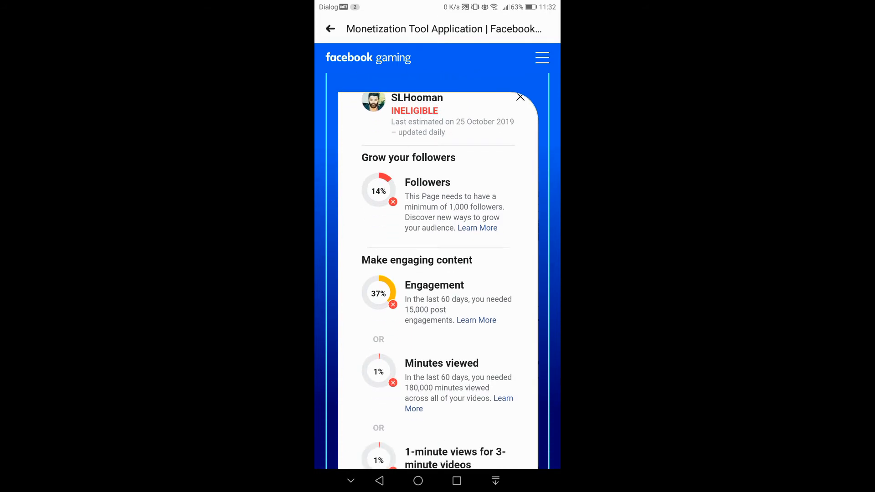
{"action": "scroll", "scroll_direction": "down", "scroll_amount": 3}
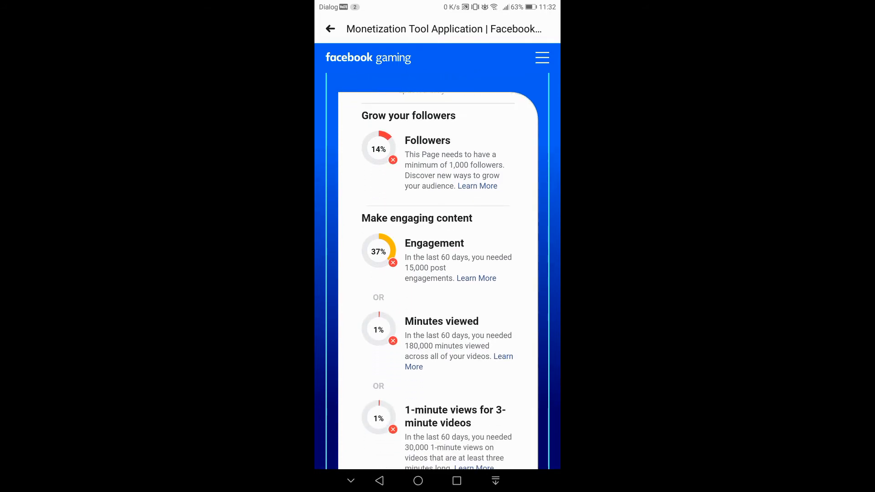